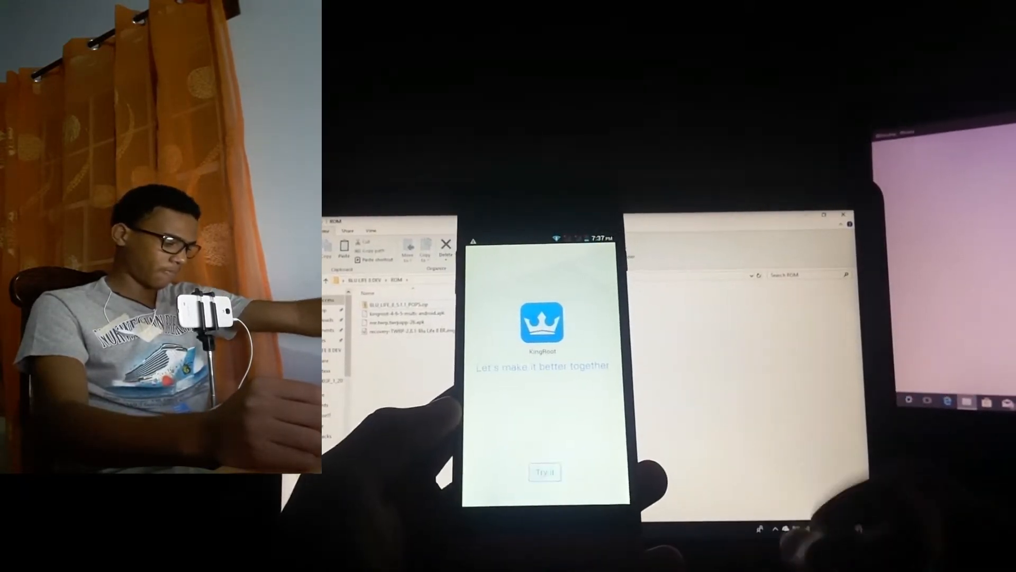
Tap 'Try it' on the KingRoot splash screen to reach the root status page.
left_click(544, 471)
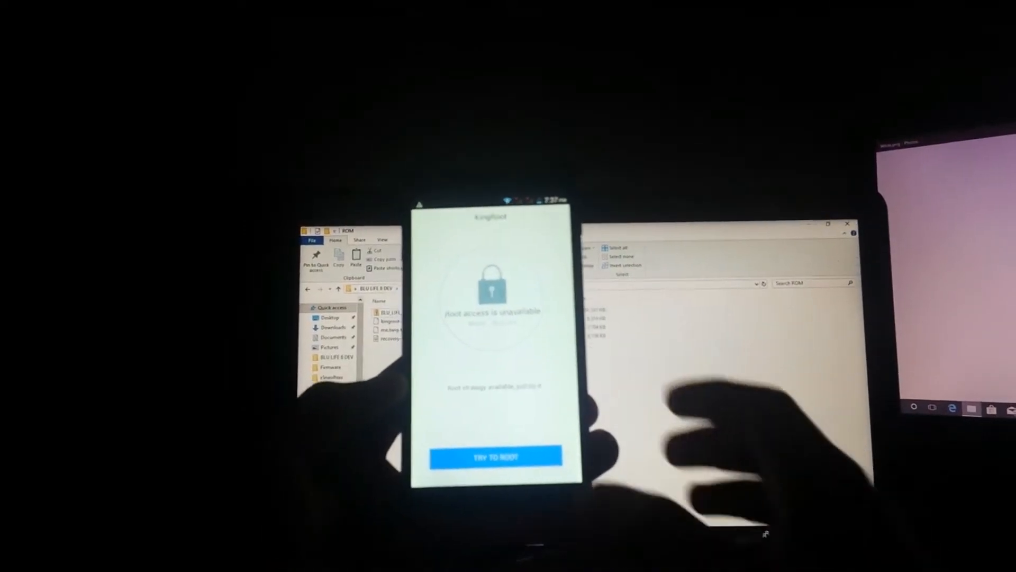
Start the KingRoot rooting process with 'TRY TO ROOT'.
left_click(495, 457)
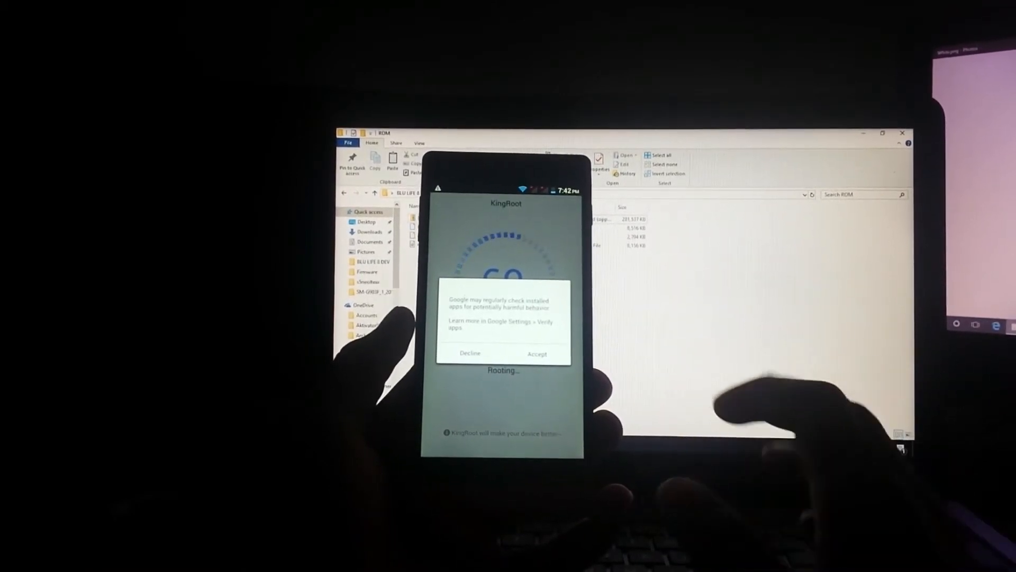
Decline Google's verify-apps prompt so rooting finishes at the KingRoot dashboard.
left_click(472, 356)
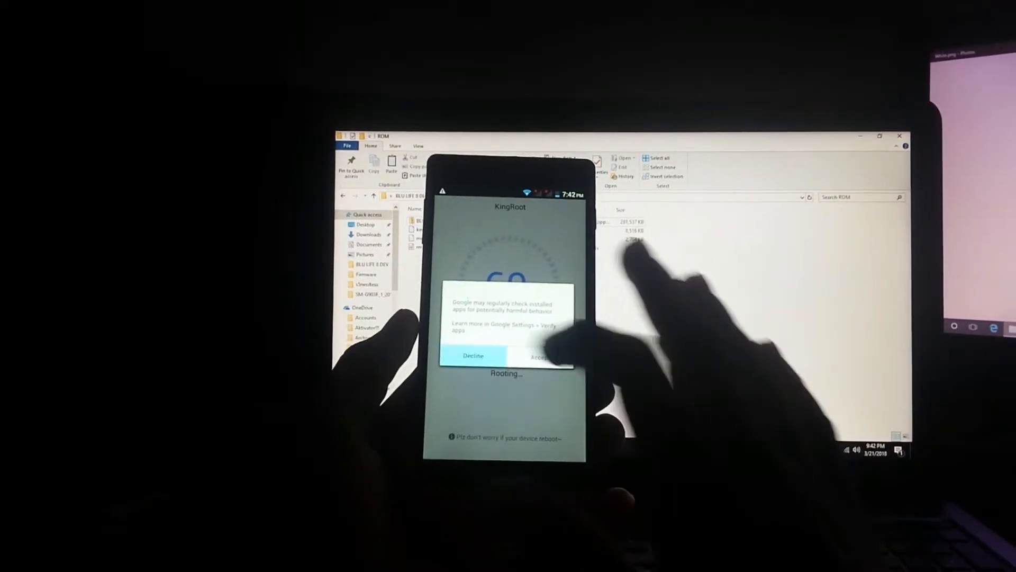
left_click(473, 355)
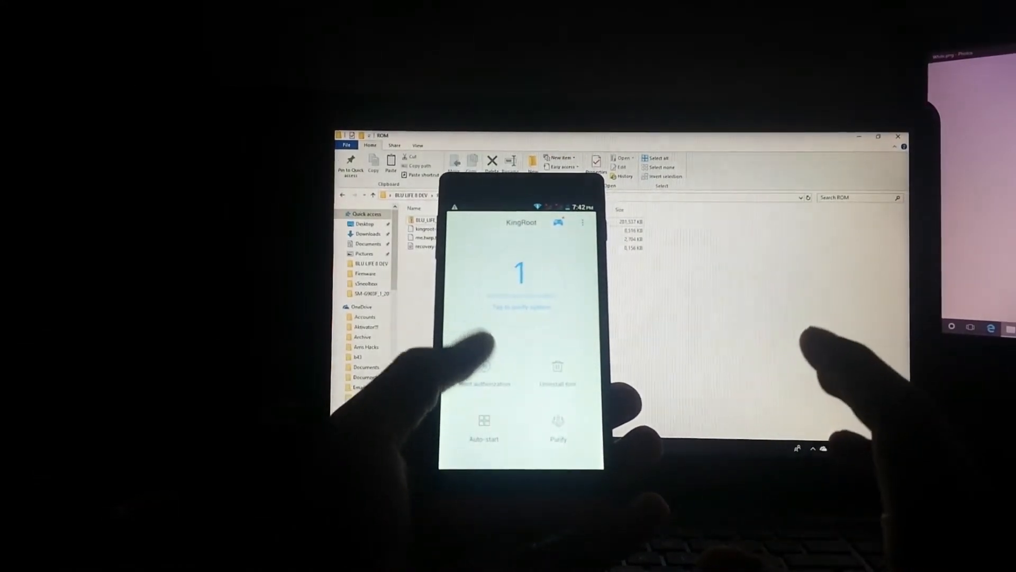
Launch the Official TWRP App and accept its disclaimer with 'I agree' and OK.
left_click(483, 382)
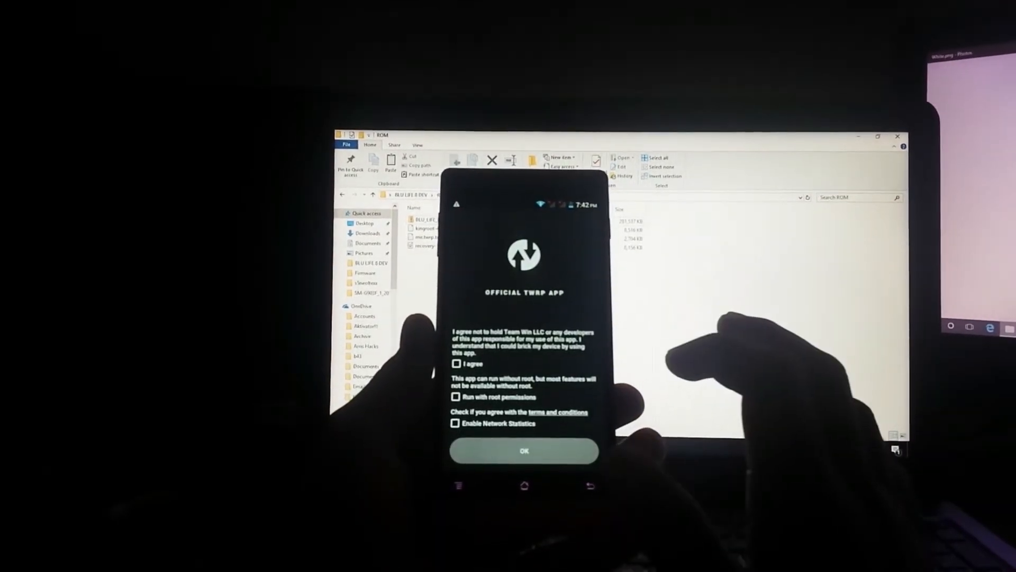
left_click(455, 363)
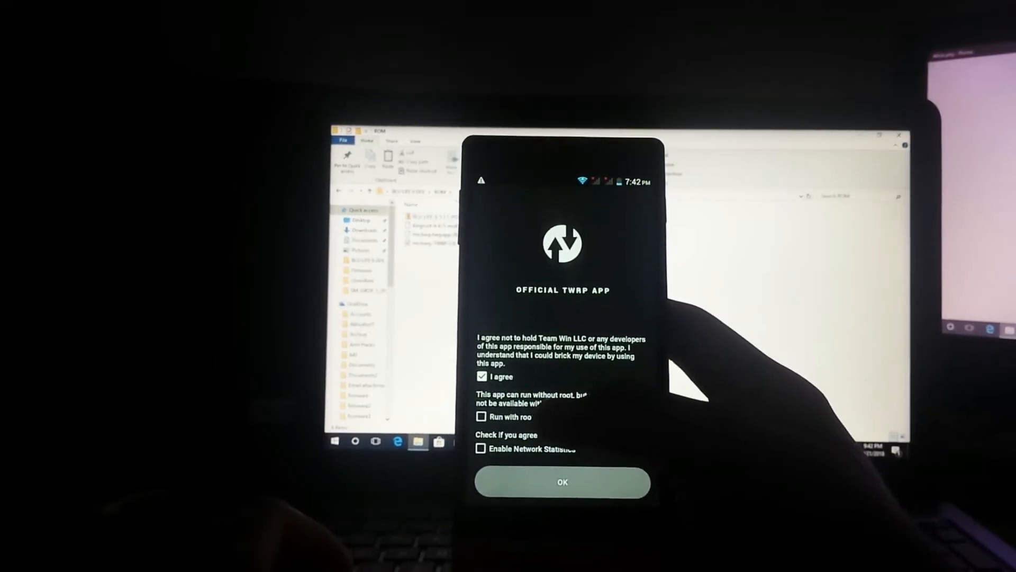
left_click(562, 482)
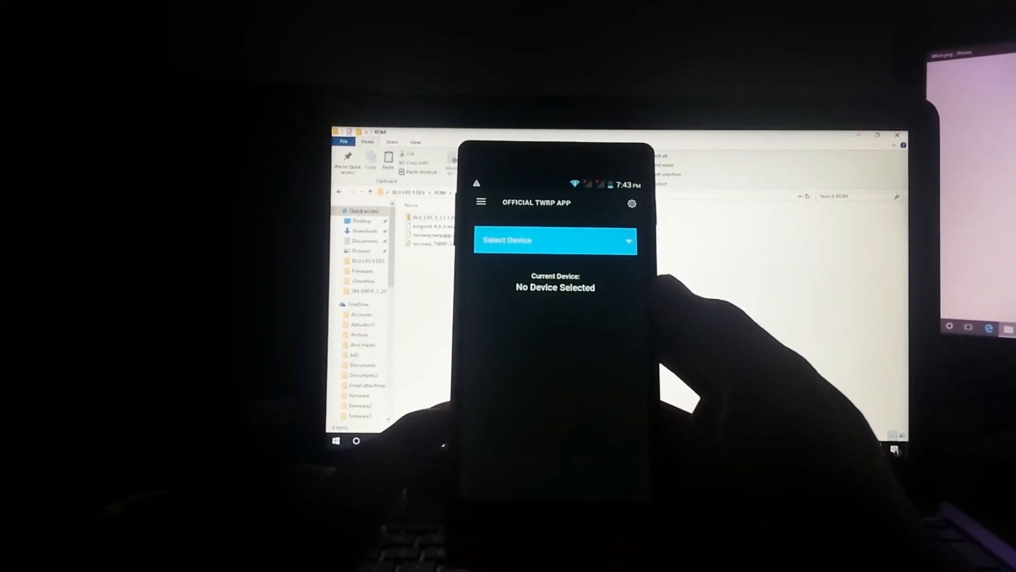
Grant root to the TWRP app and pick recovery-TWRP-2.8.1-Blu Life 8 BR.img from internal storage's ROM folder.
left_click(554, 240)
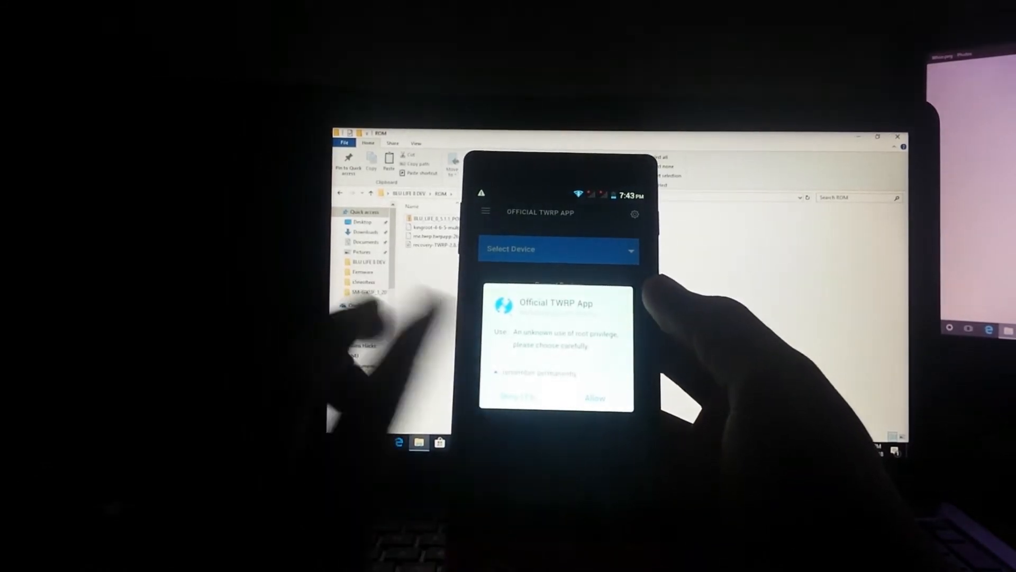
left_click(594, 397)
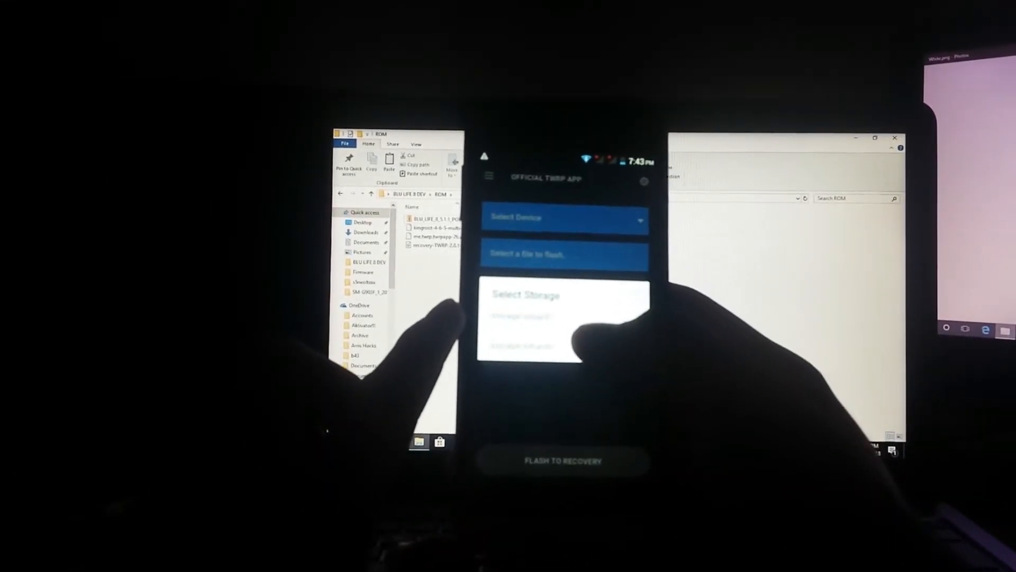
left_click(525, 317)
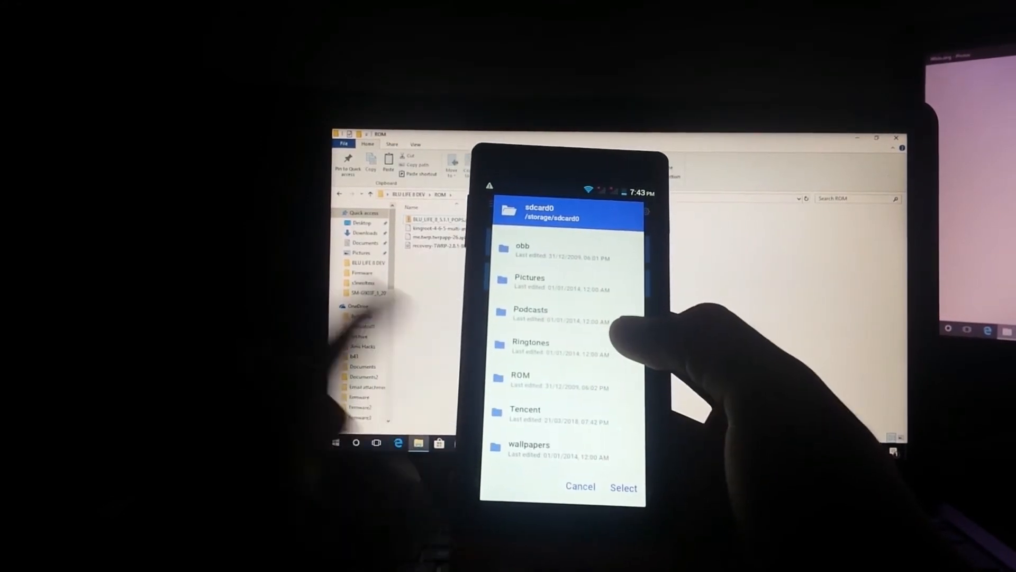
left_click(521, 375)
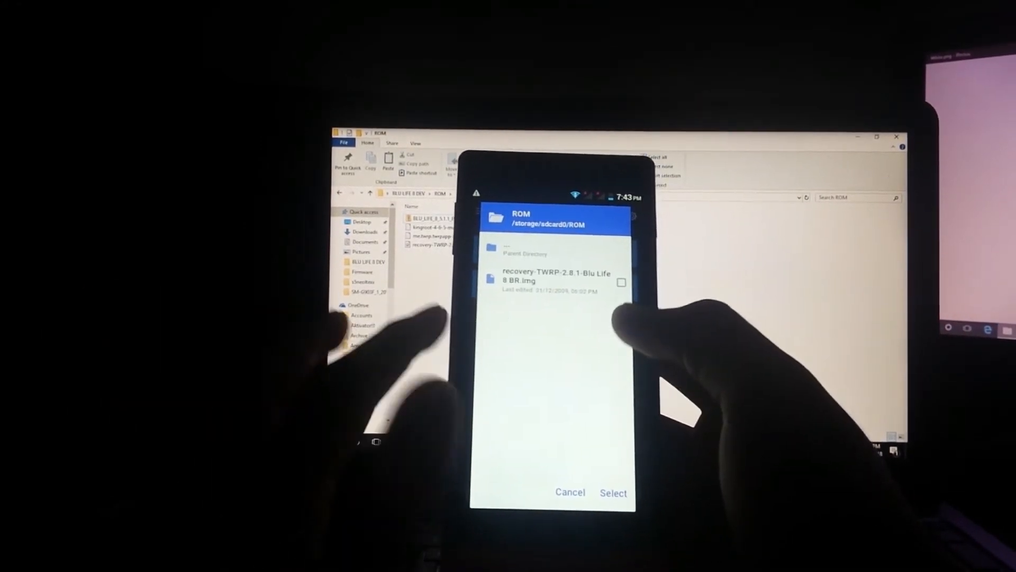
left_click(621, 283)
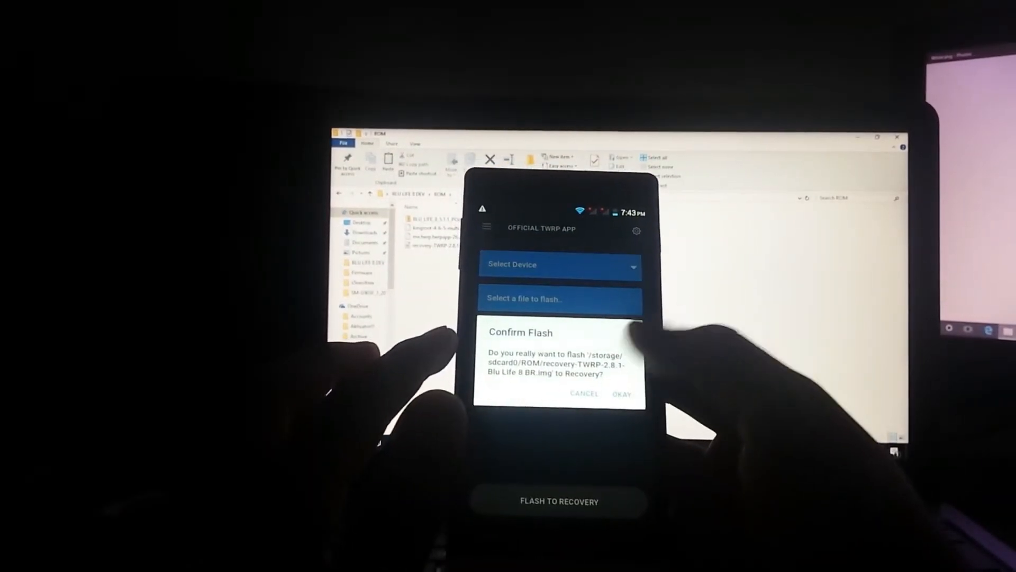
Confirm flashing the TWRP image to recovery and acknowledge the successful flash.
left_click(620, 394)
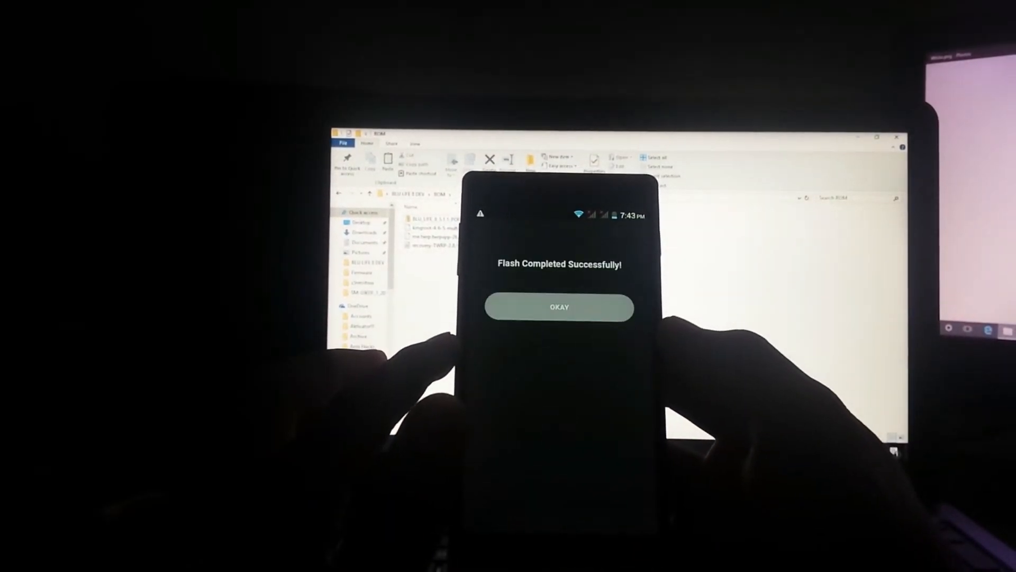
left_click(559, 307)
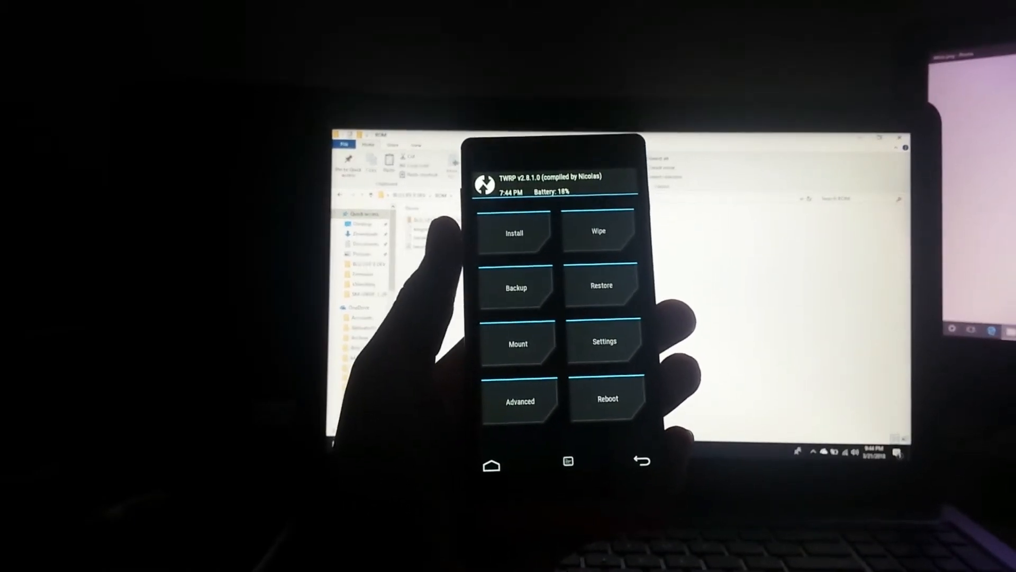
Choose Backup from the TWRP recovery home screen.
left_click(516, 287)
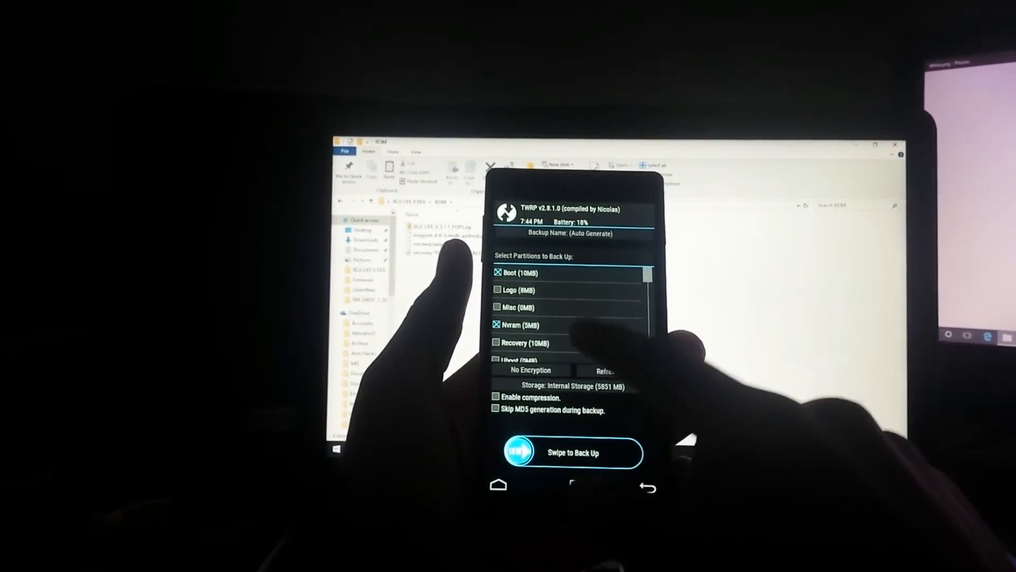
Swipe to back up the ticked Boot and Nvram partitions.
scroll("down", 3)
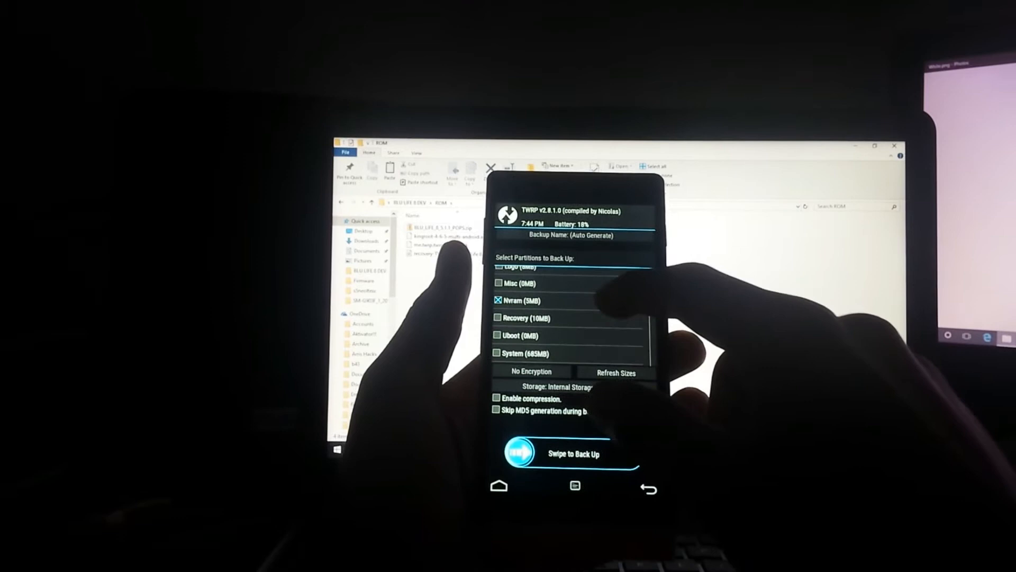
left_click_drag(516, 453, 626, 453)
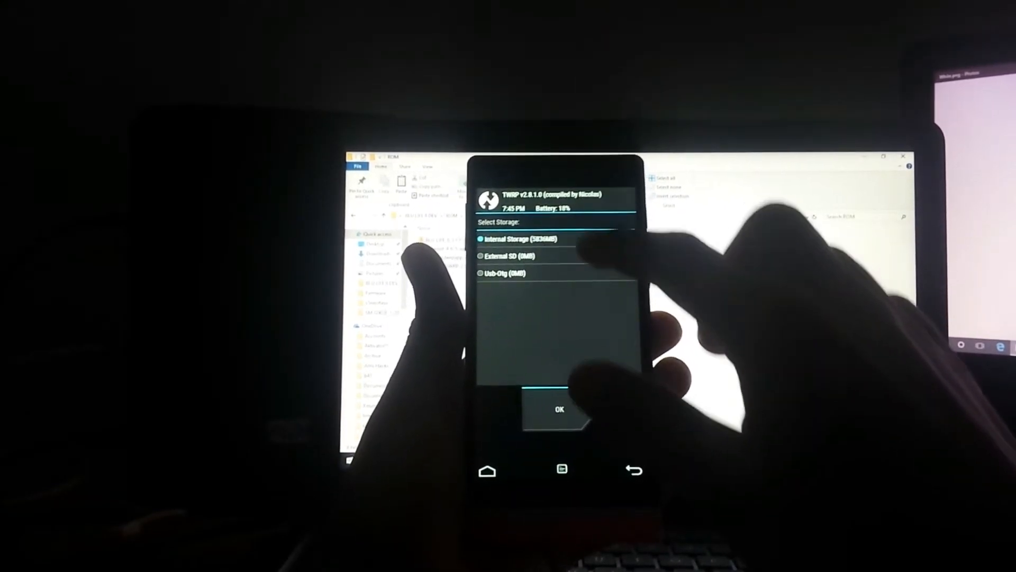
Choose Internal Storage as the source for the Lollipop 5.1.1 ROM zip install.
left_click(558, 409)
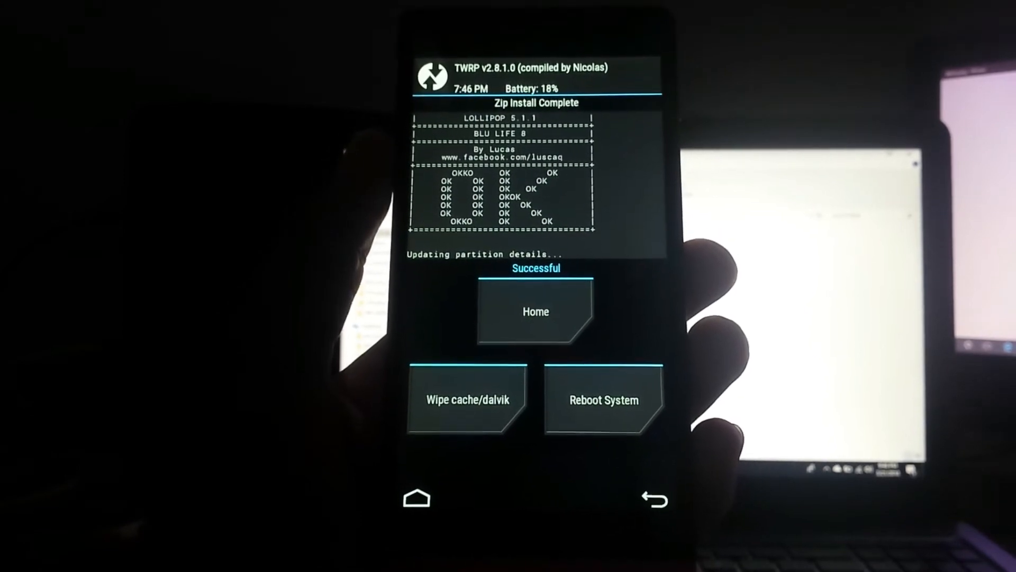
Return home, enter Wipe and swipe to factory reset data, cache and Dalvik.
left_click(536, 311)
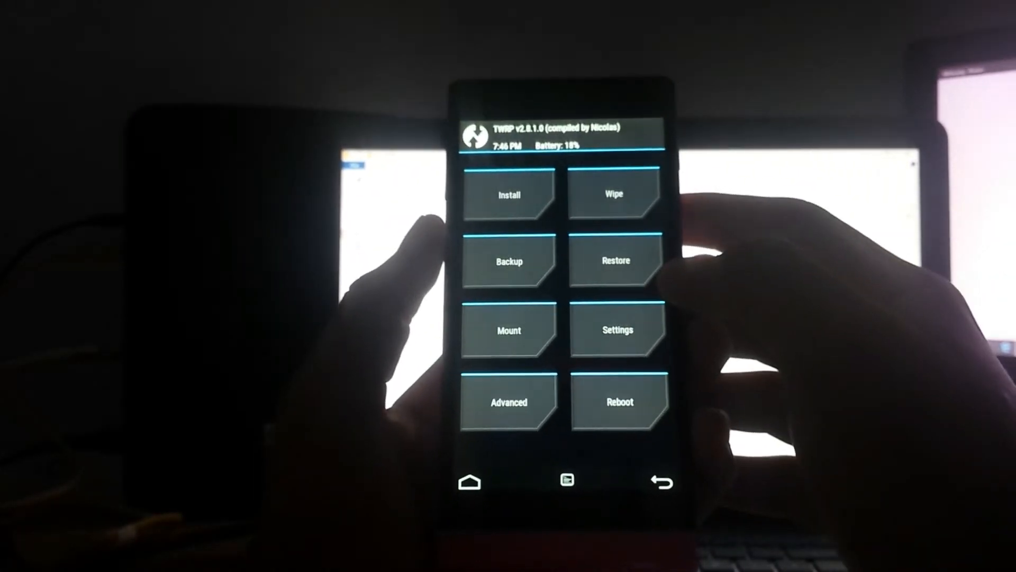
left_click(612, 195)
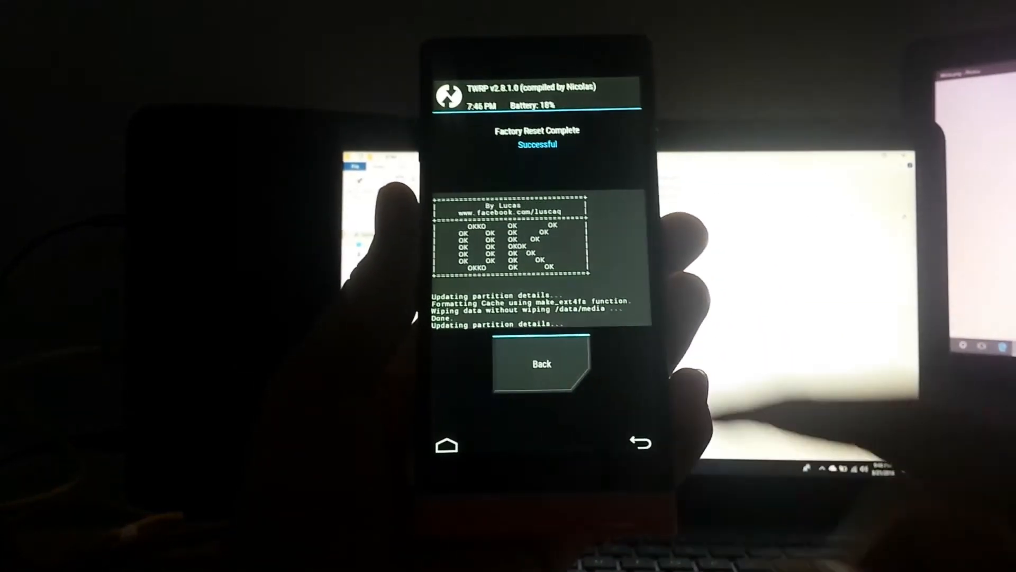
left_click(541, 363)
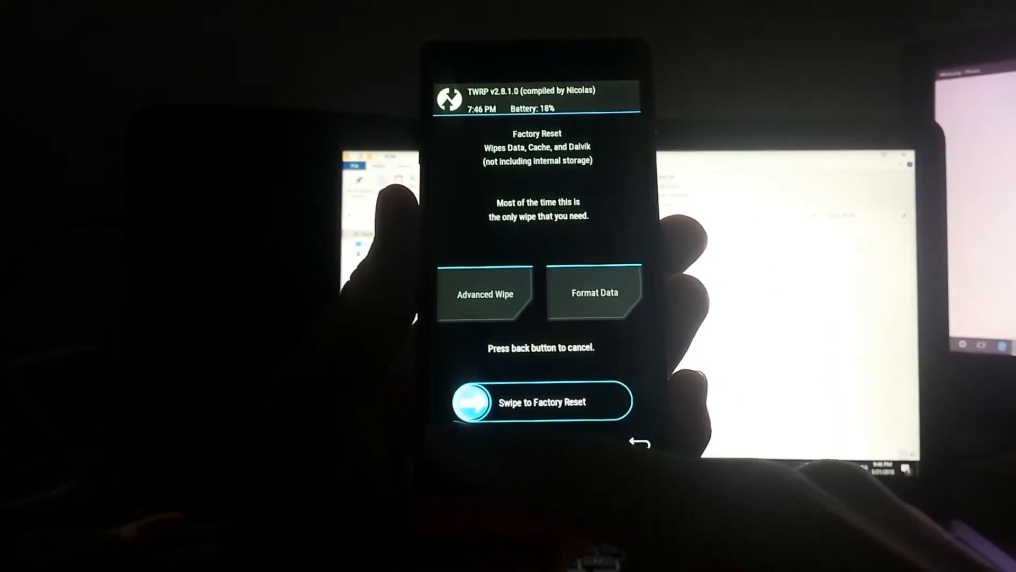
left_click_drag(473, 401, 602, 401)
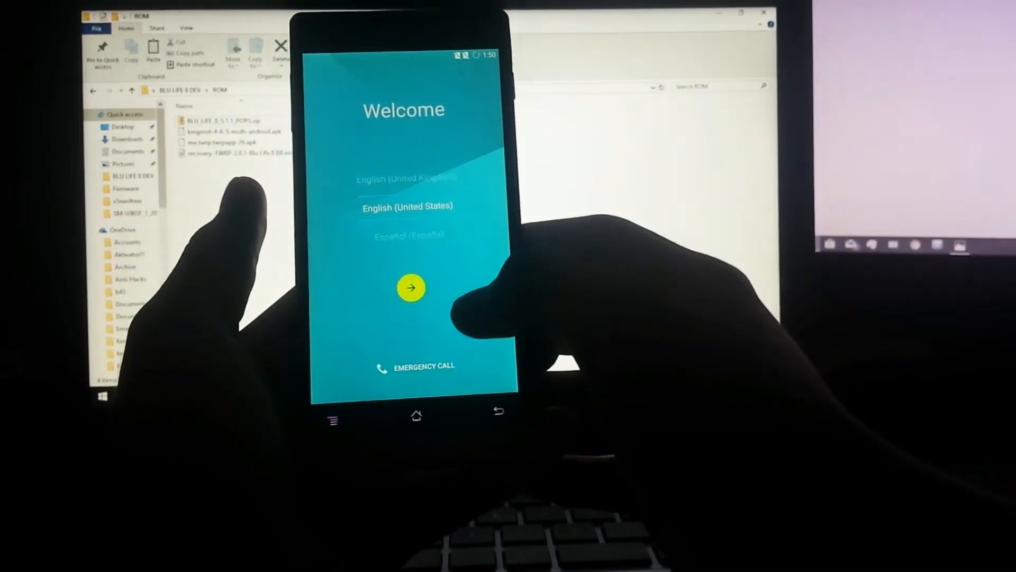
Start setup in English (United States), skip SIM and Wi-Fi, and accept the shown date and time.
left_click(411, 288)
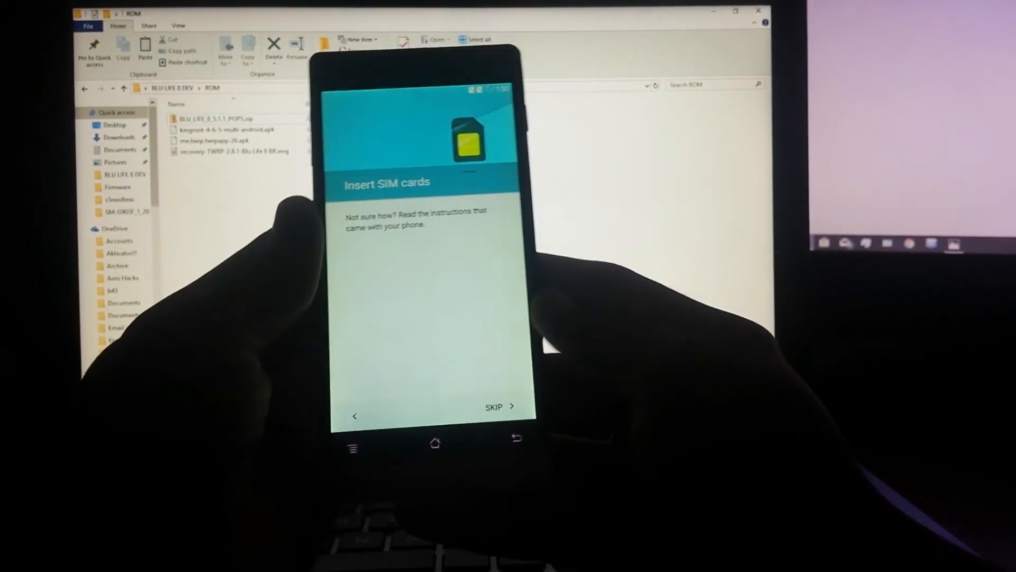
left_click(496, 406)
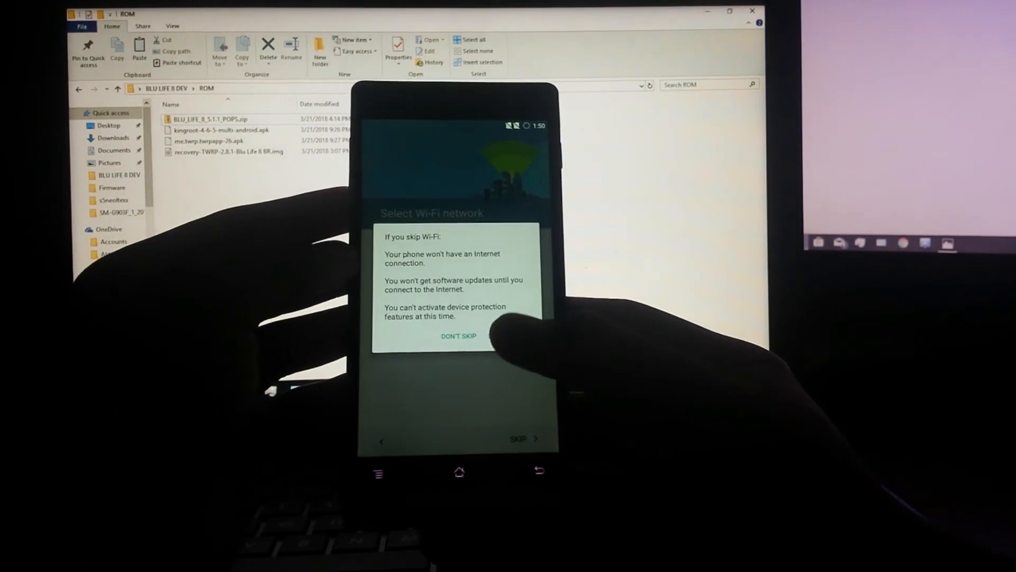
left_click(457, 335)
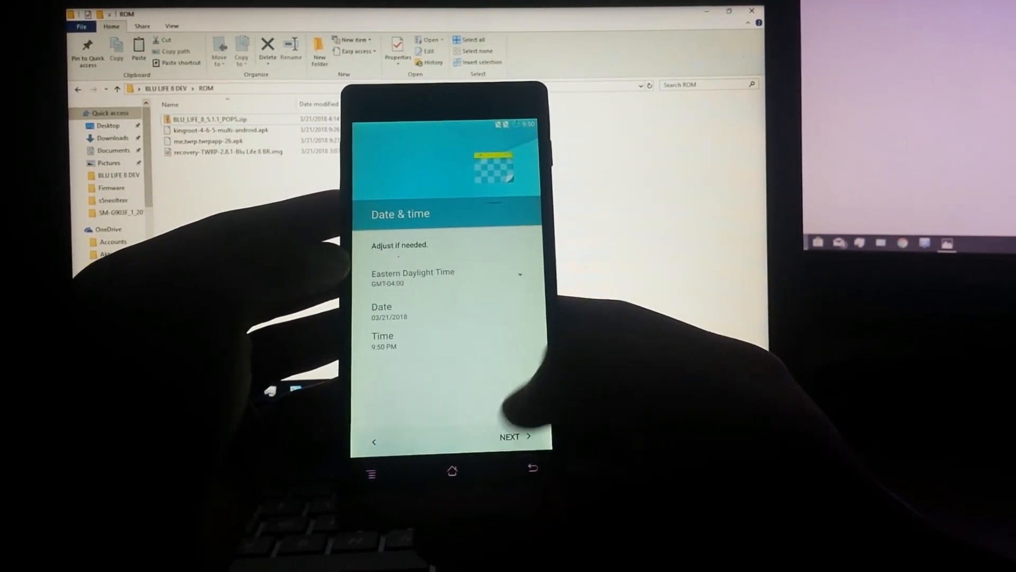
left_click(512, 436)
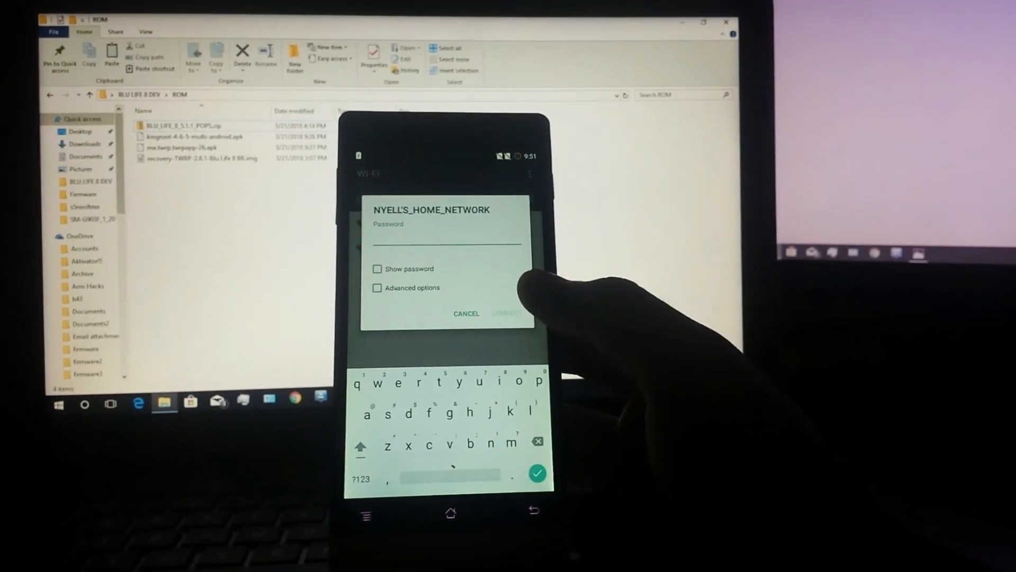
Submit the home network's Wi-Fi password and connect to the saved network.
left_click(465, 314)
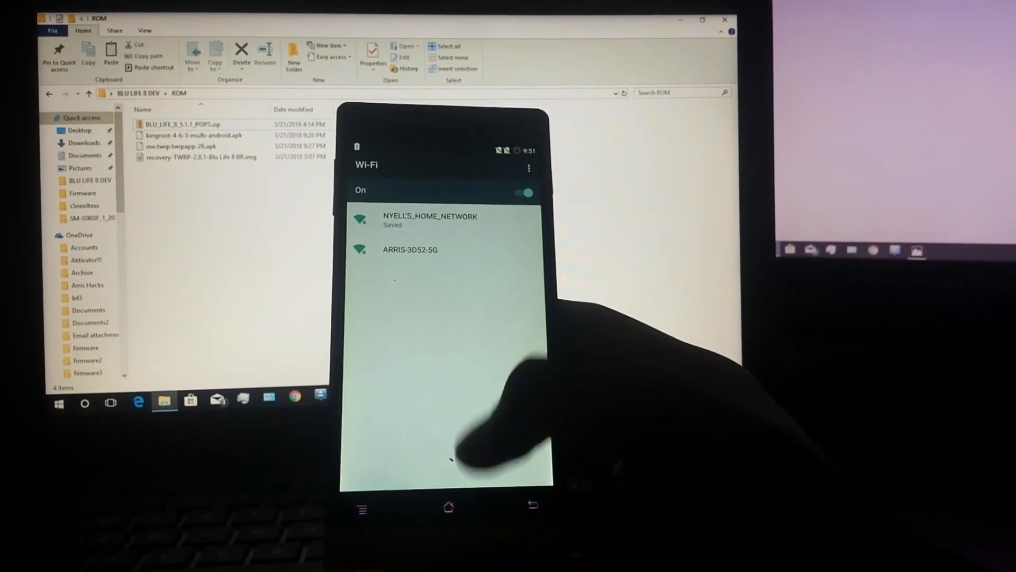
left_click(431, 220)
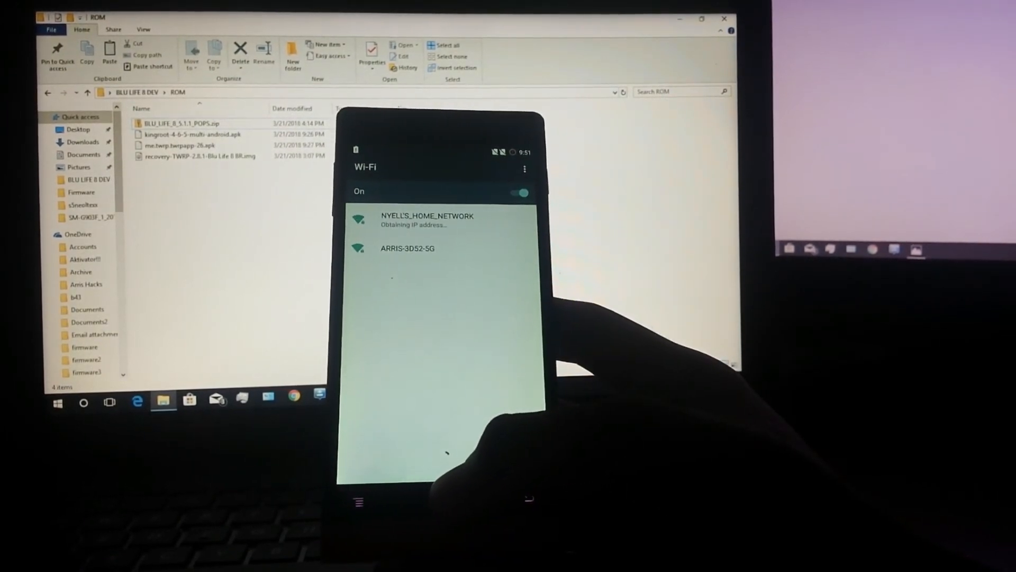